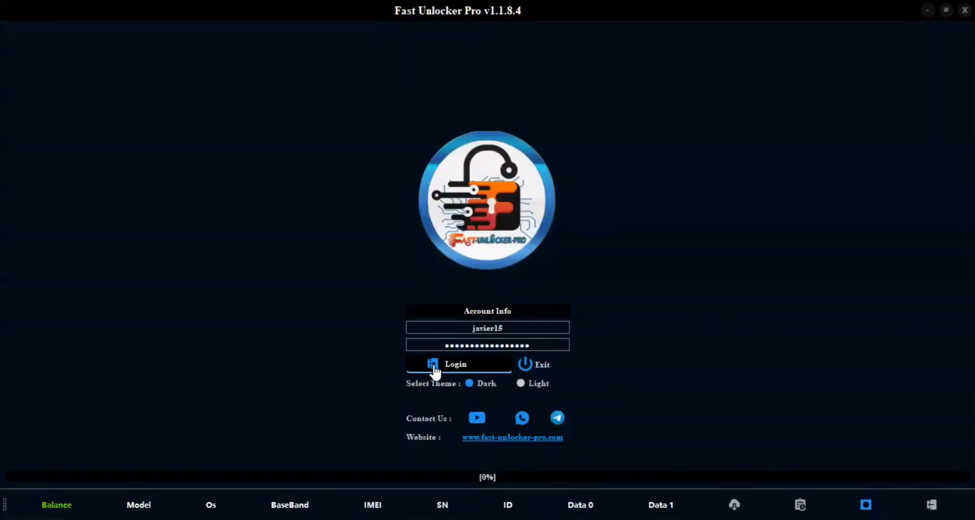
Log in to Fast Unlocker Pro with the pre-filled account credentials
left_click(456, 365)
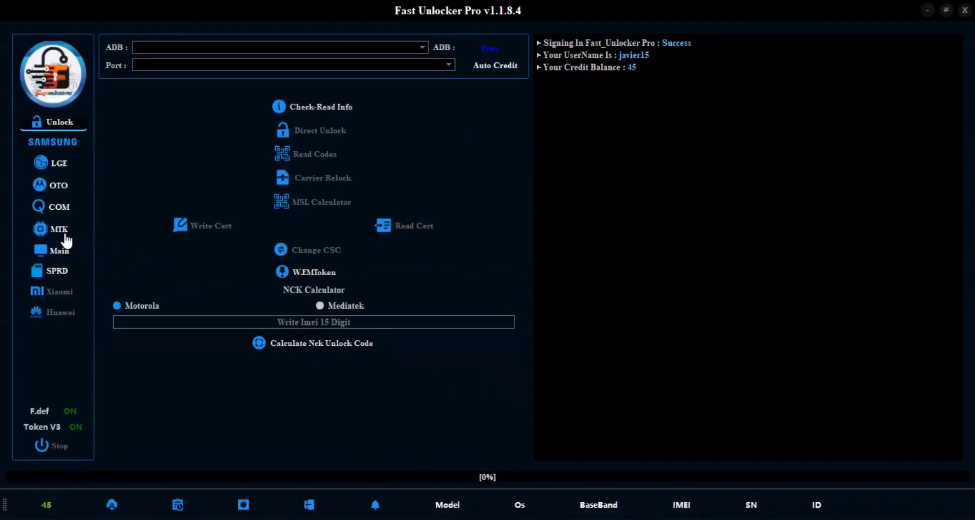
In the MTK section, select Rest FRP MTK and run the job
left_click(57, 229)
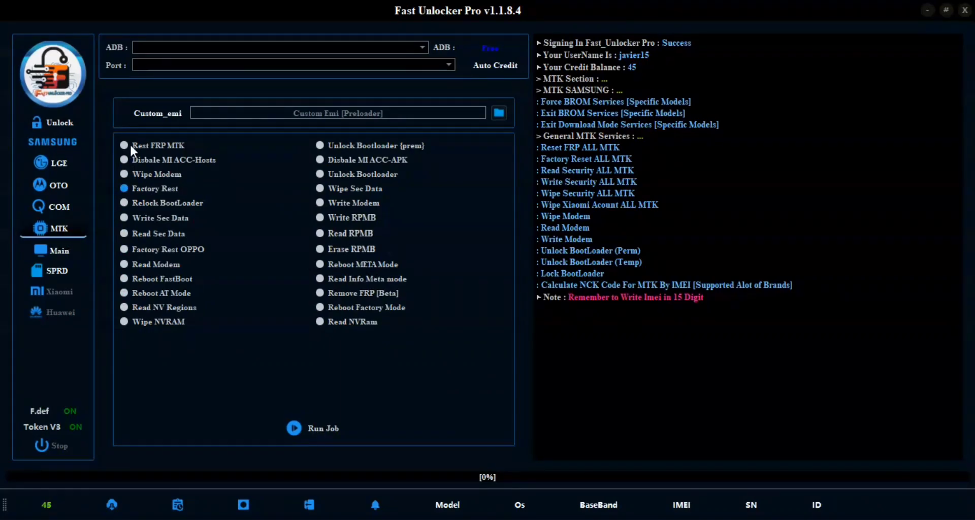
left_click(124, 145)
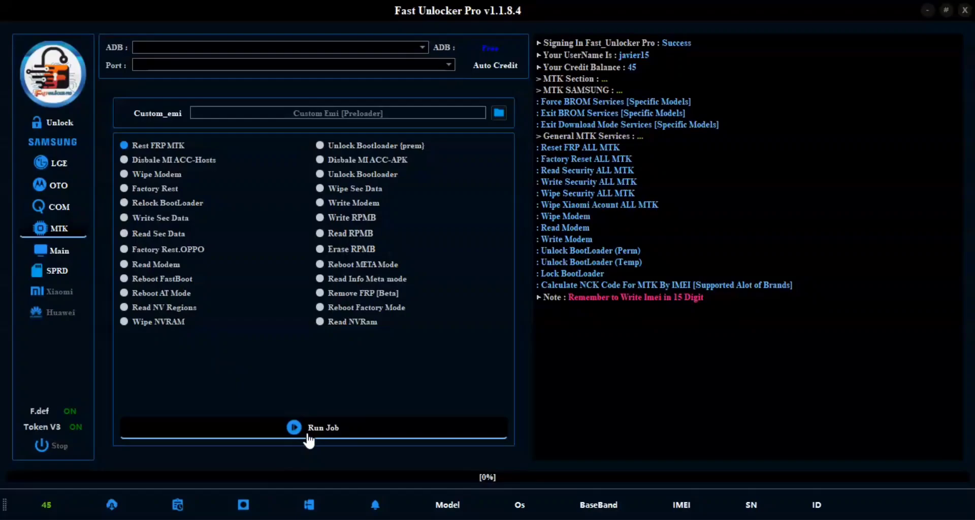
left_click(323, 427)
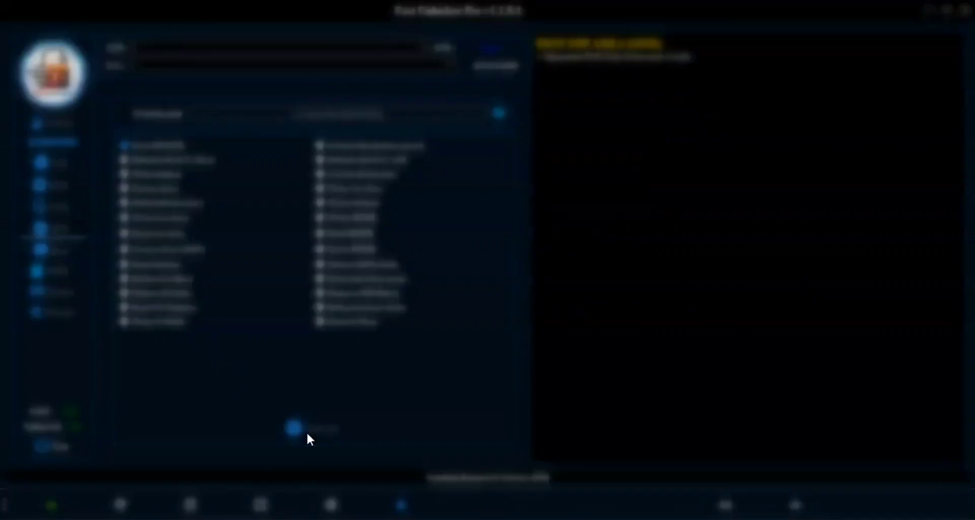